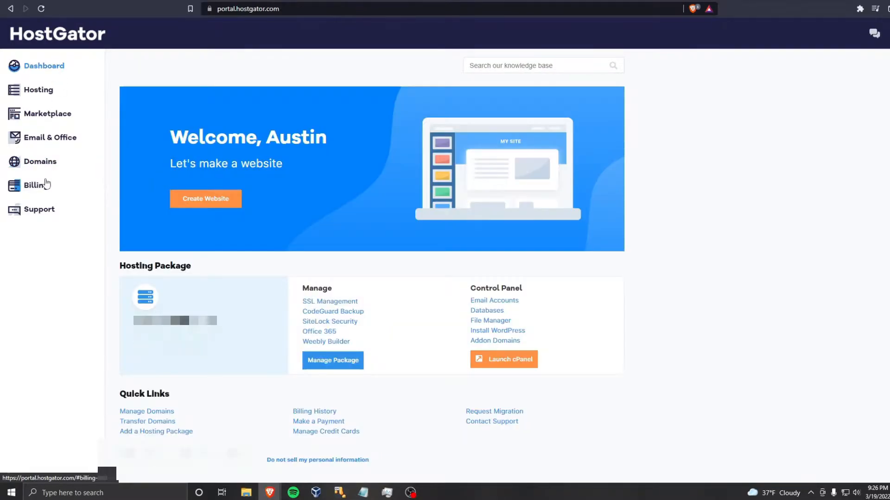
Open Manage Domains to list the account's active domain.
left_click(40, 161)
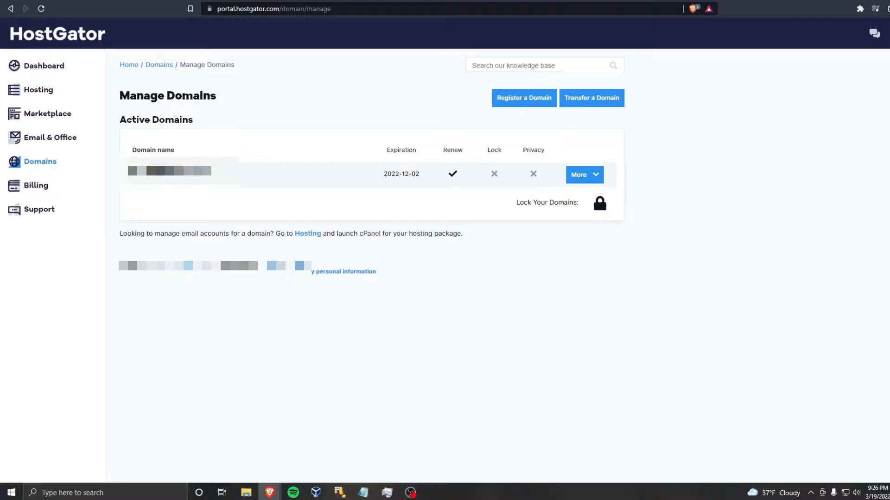
mouse_move(584, 174)
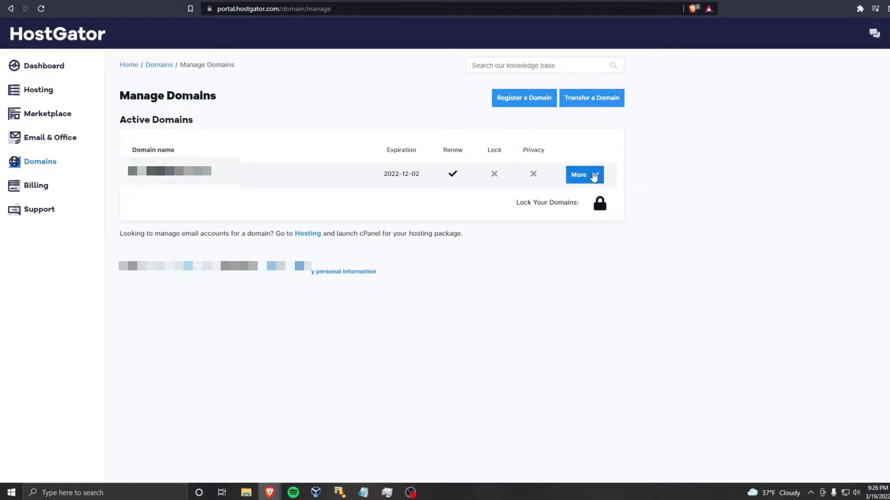
Turn domain locking off and save, revealing the EPP transfer key.
left_click(584, 174)
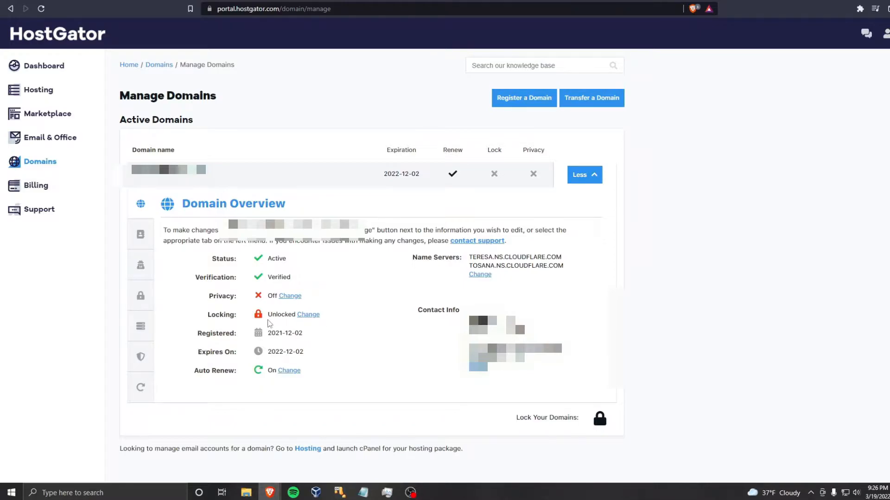
left_click(140, 296)
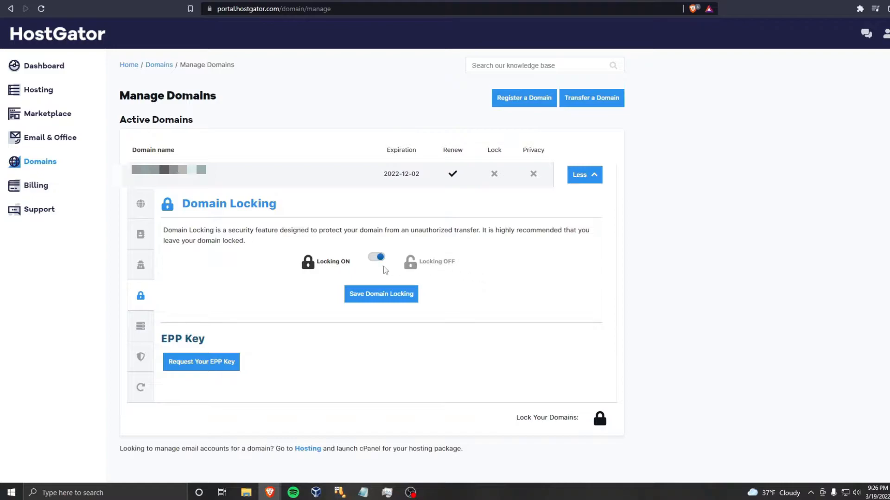
left_click(381, 294)
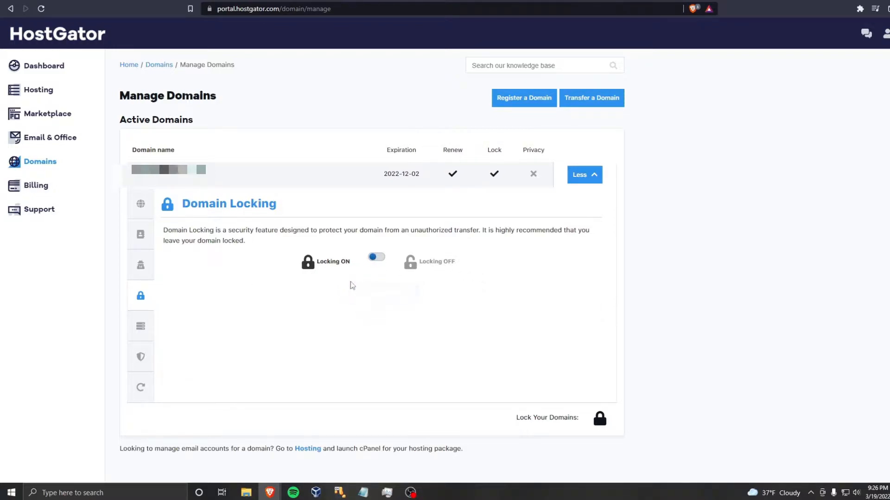
mouse_move(237, 357)
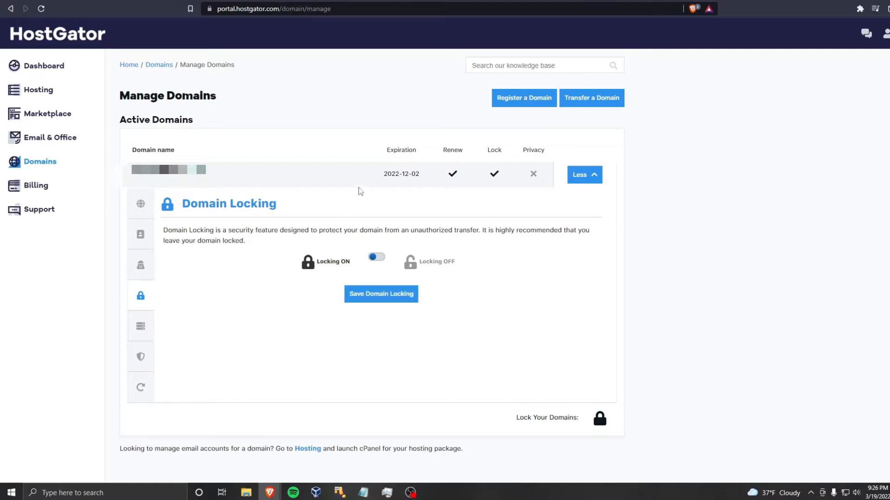
mouse_move(532, 281)
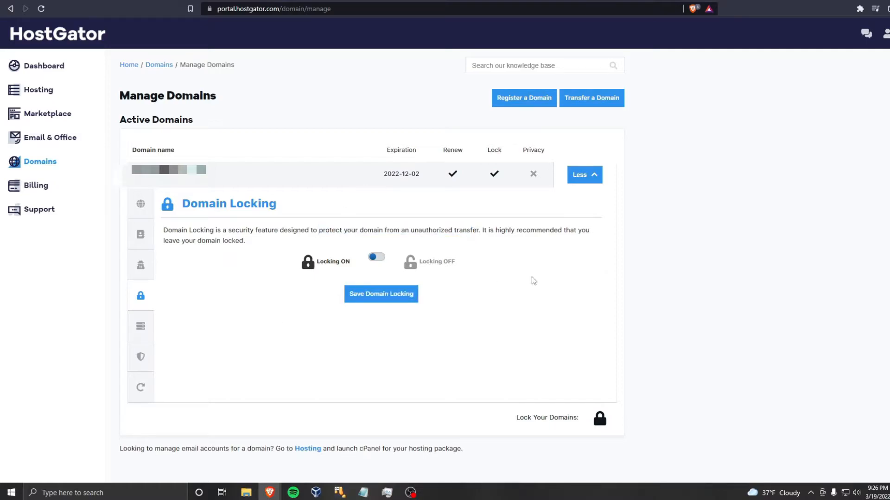
mouse_move(243, 269)
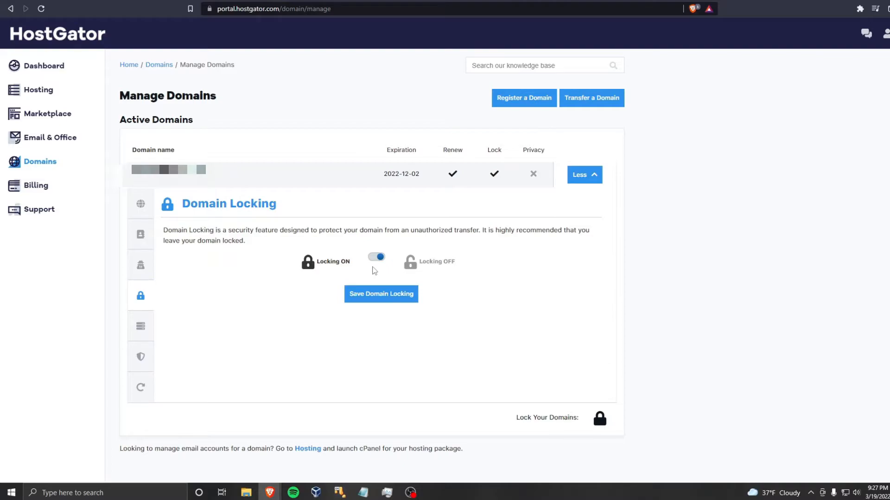
mouse_move(364, 276)
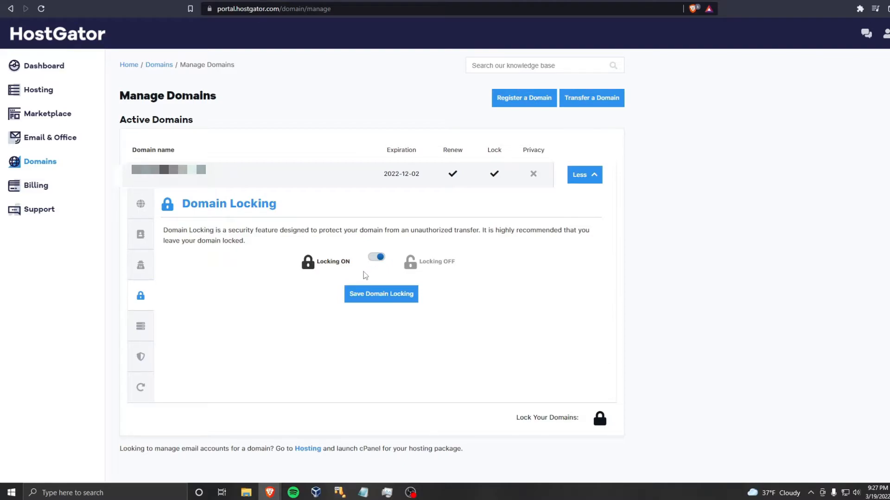
left_click(381, 293)
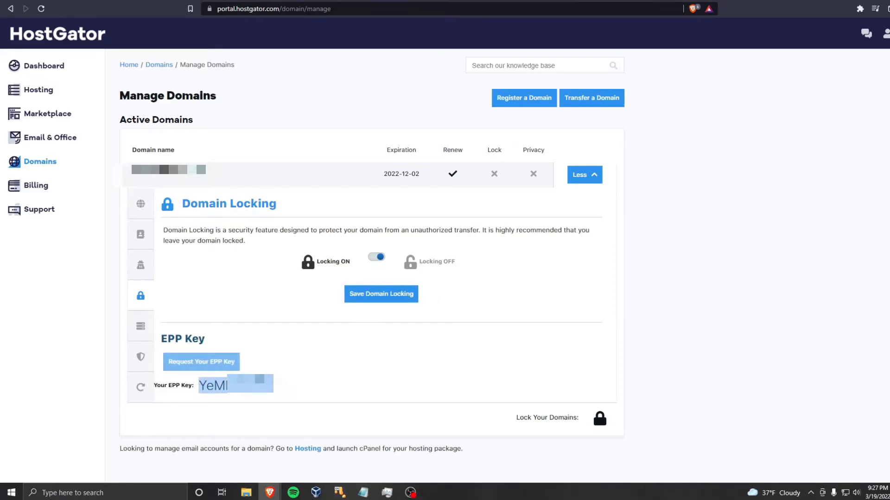
mouse_move(362, 468)
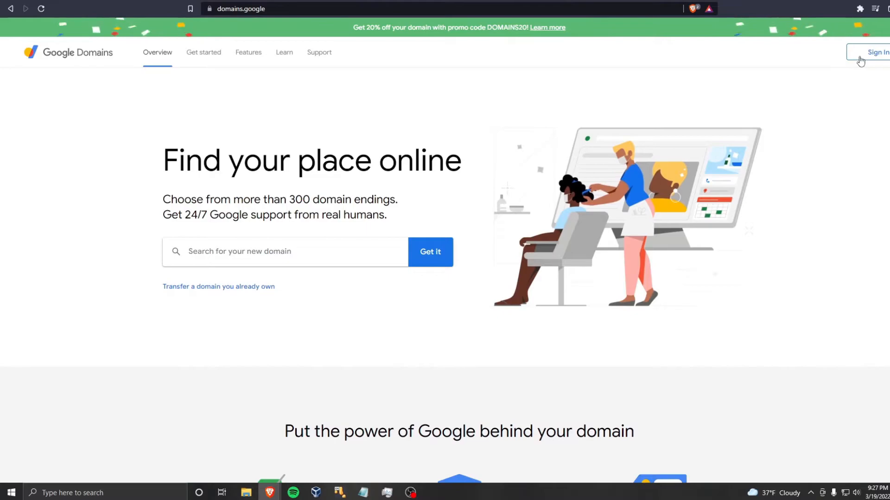
Sign in to Google Domains and go to the Transfer page.
left_click(875, 53)
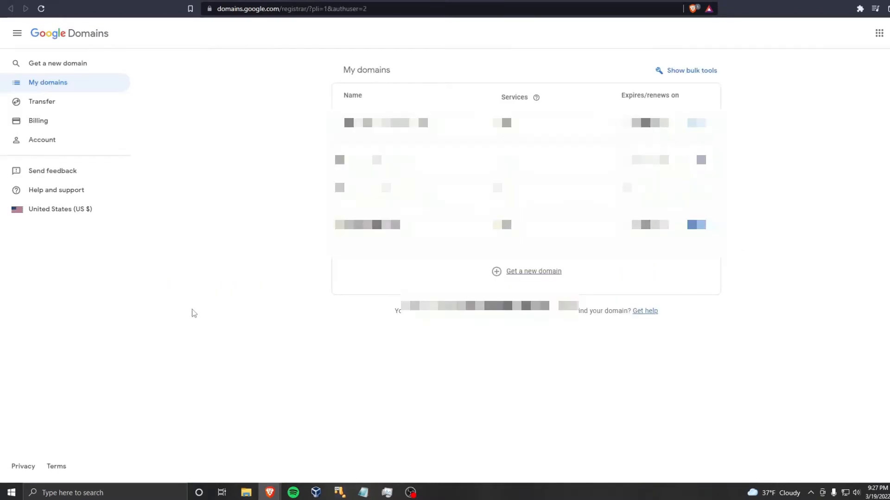
mouse_move(42, 101)
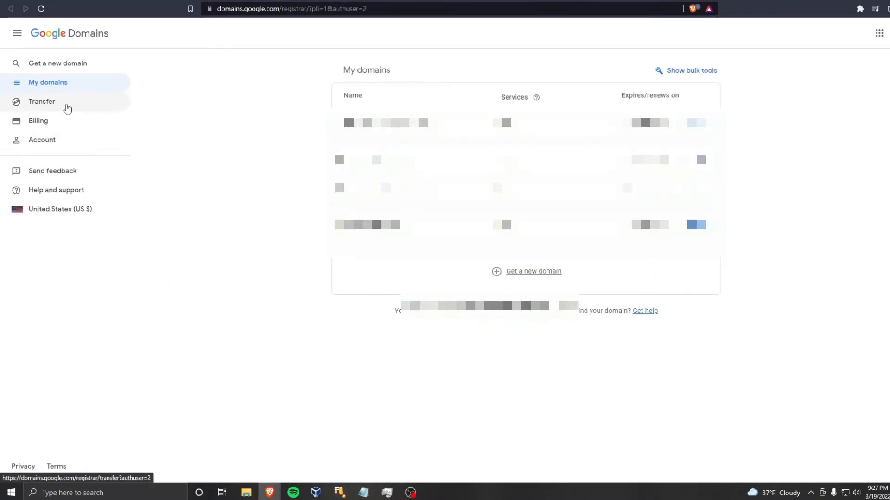
left_click(42, 102)
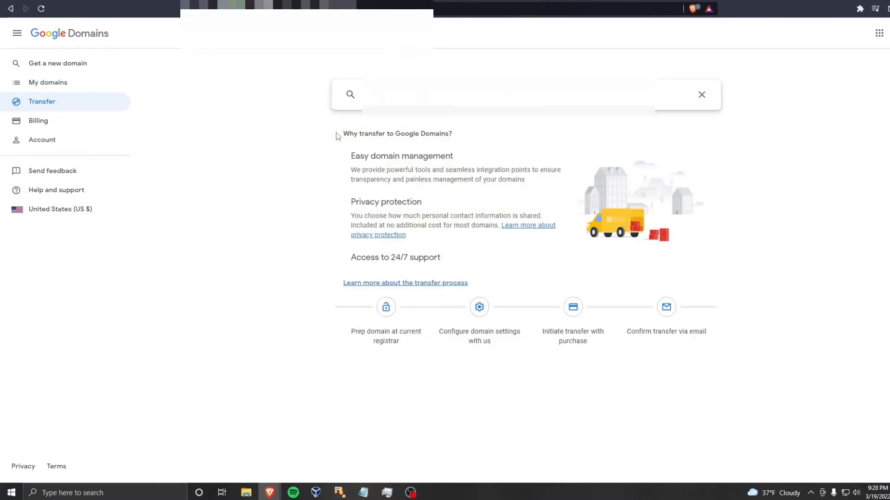
Enter the domain name in the transfer search box and add its authorization code.
type("domain")
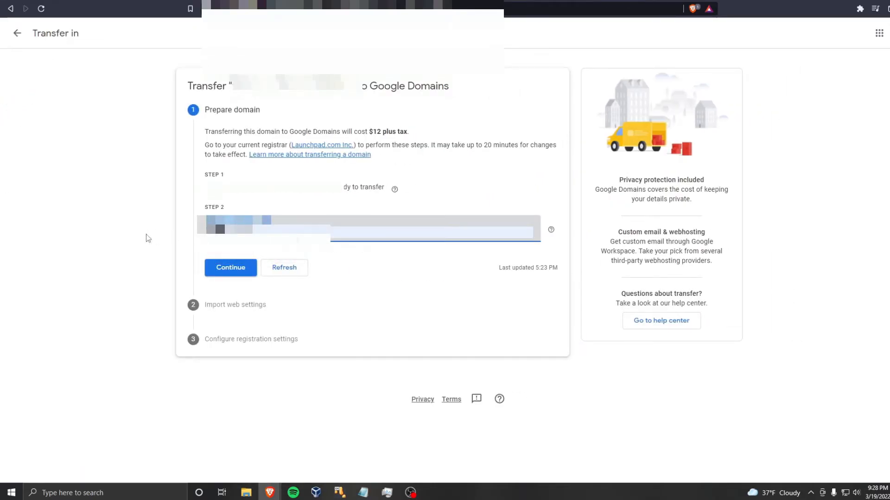
Confirm preparation and let Google copy and manage DNS, reaching $12 due today.
left_click(230, 268)
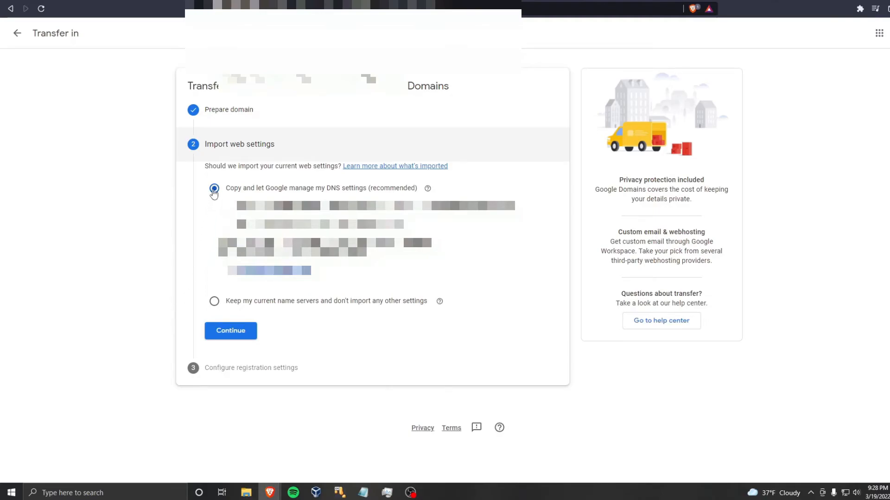
left_click(230, 331)
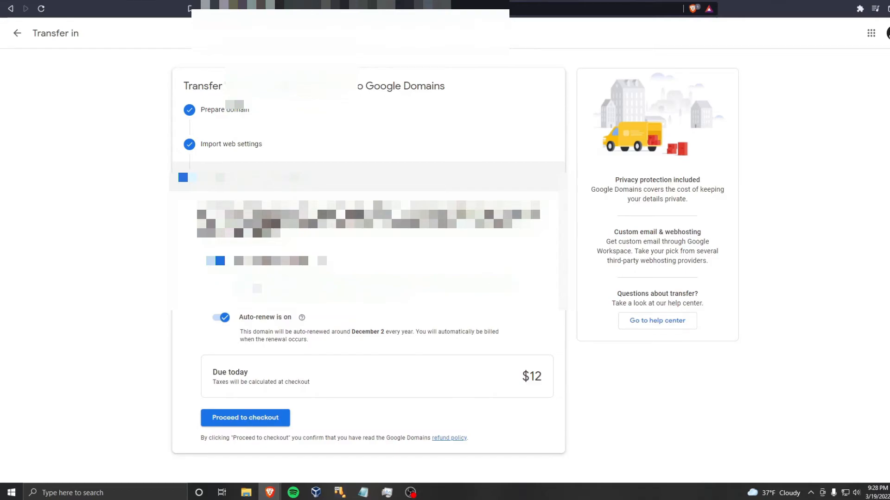
left_click(245, 417)
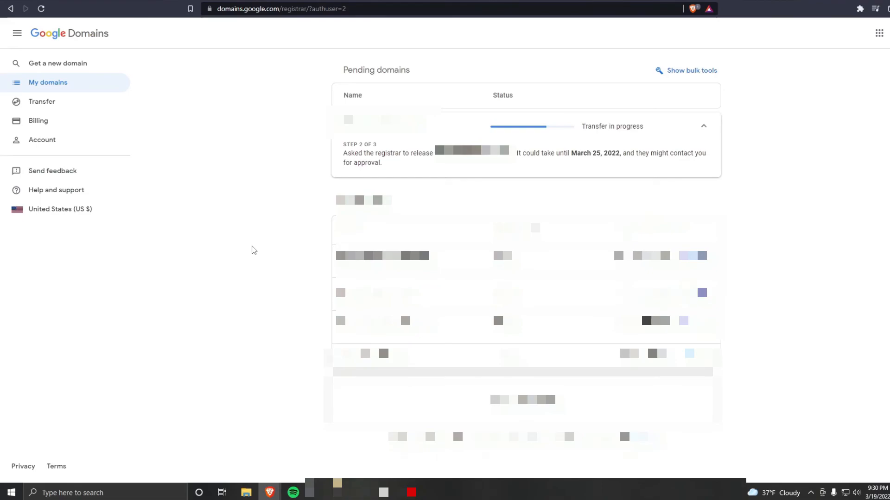
mouse_move(579, 155)
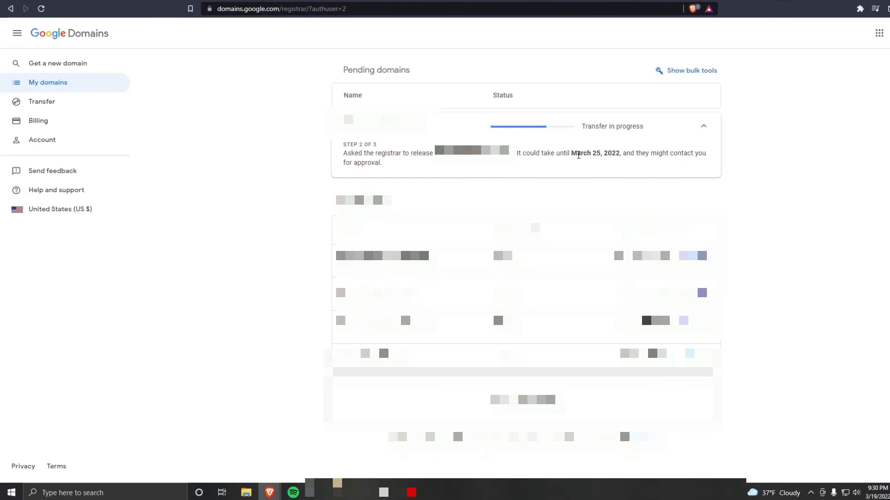